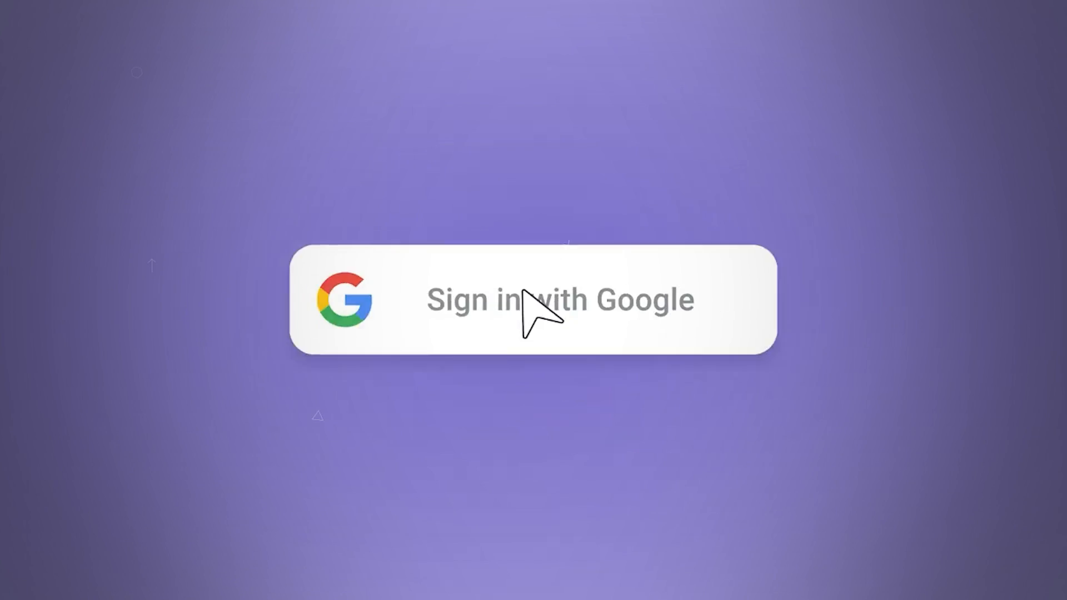
# Sign in with the Google account to reach the canvas of connected workflow node cards
pyautogui.click(534, 299)
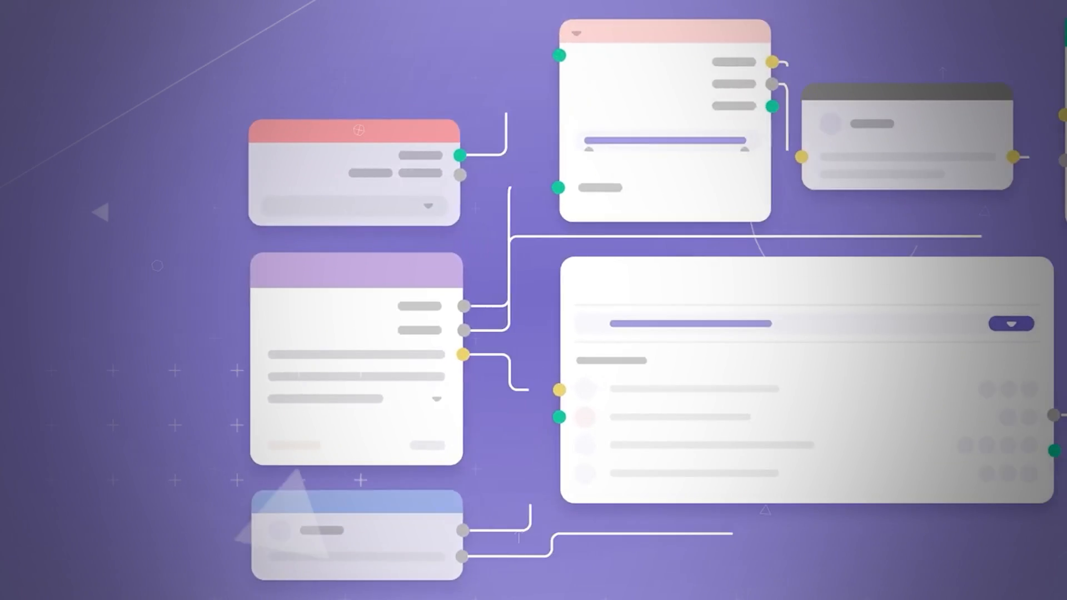